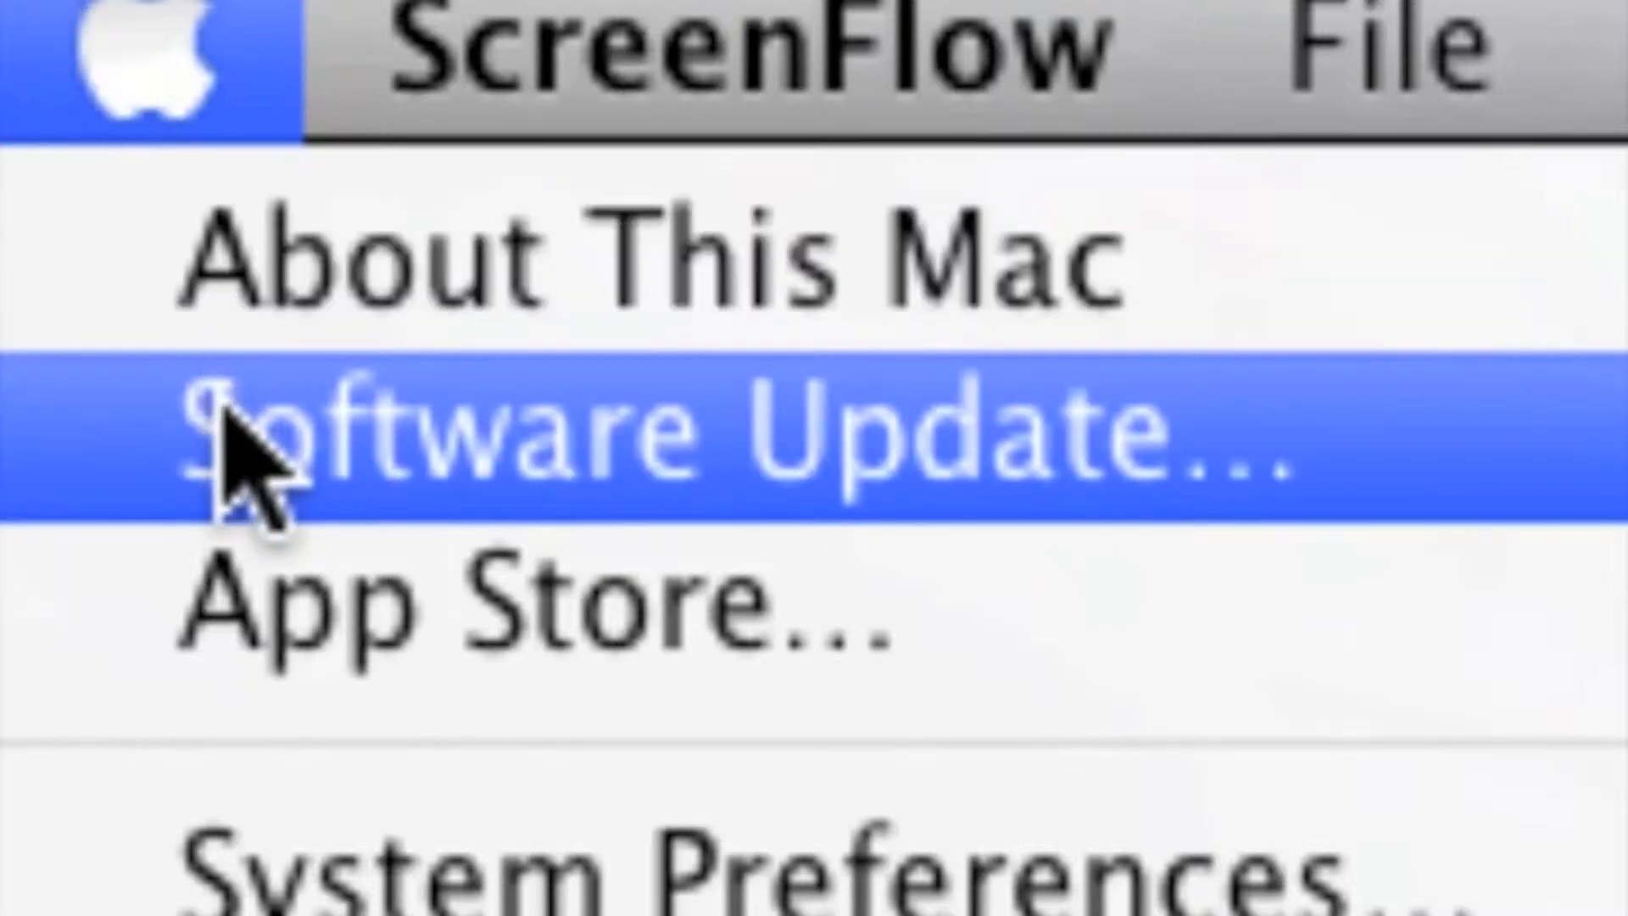
pyautogui.moveTo(290, 748)
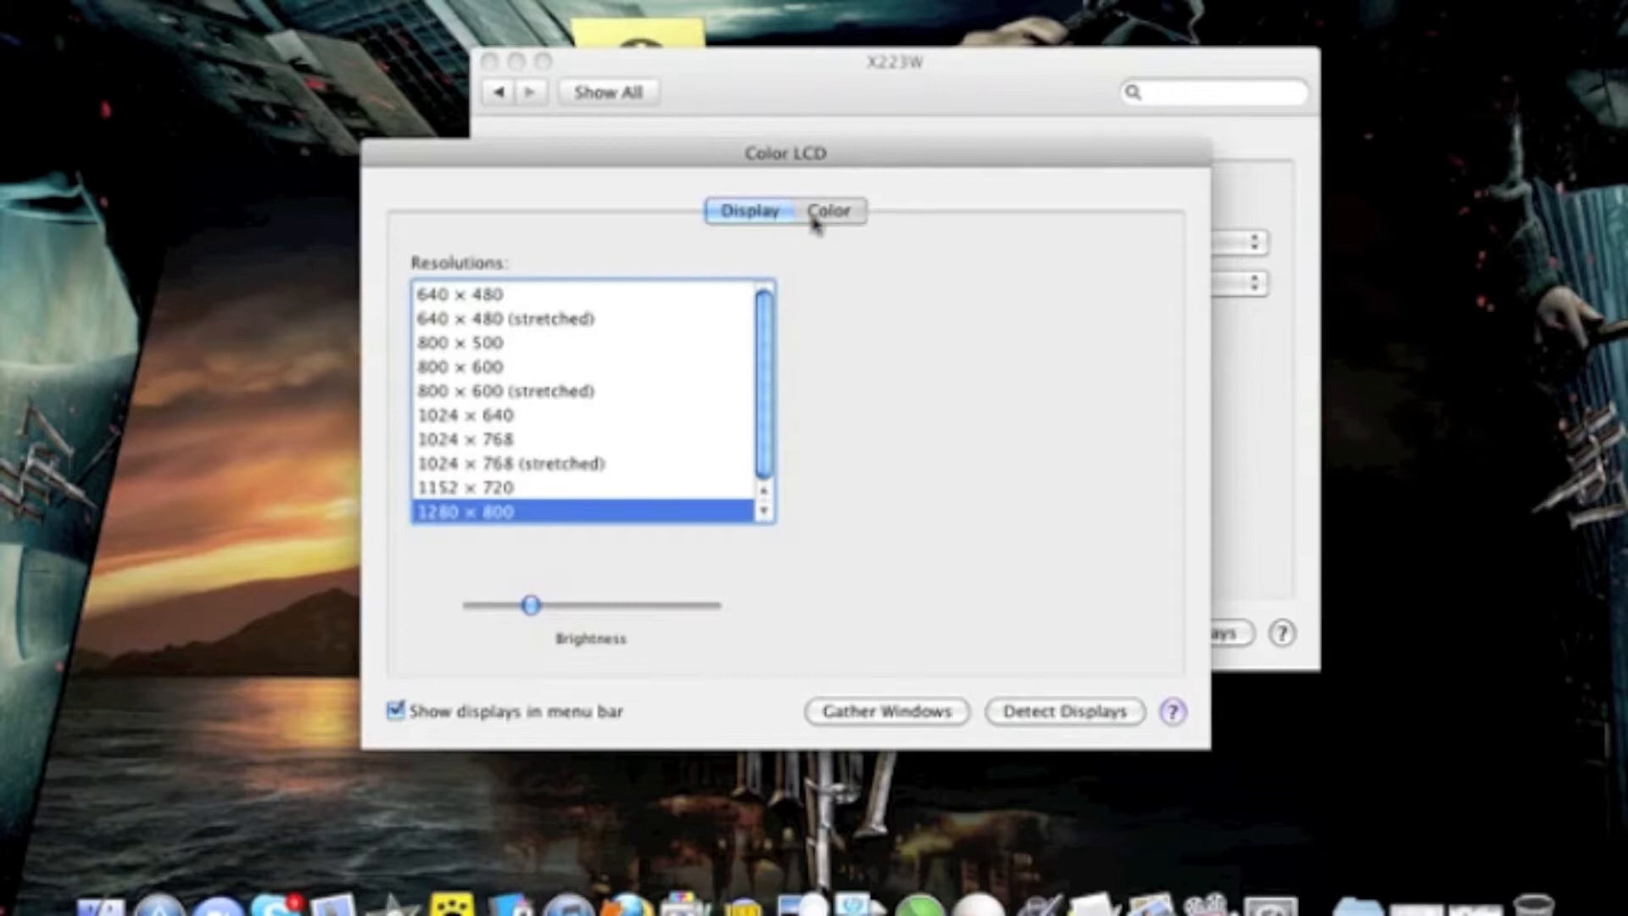
# Review the built-in Color LCD's colour profiles and return to its resolution list.
pyautogui.click(827, 211)
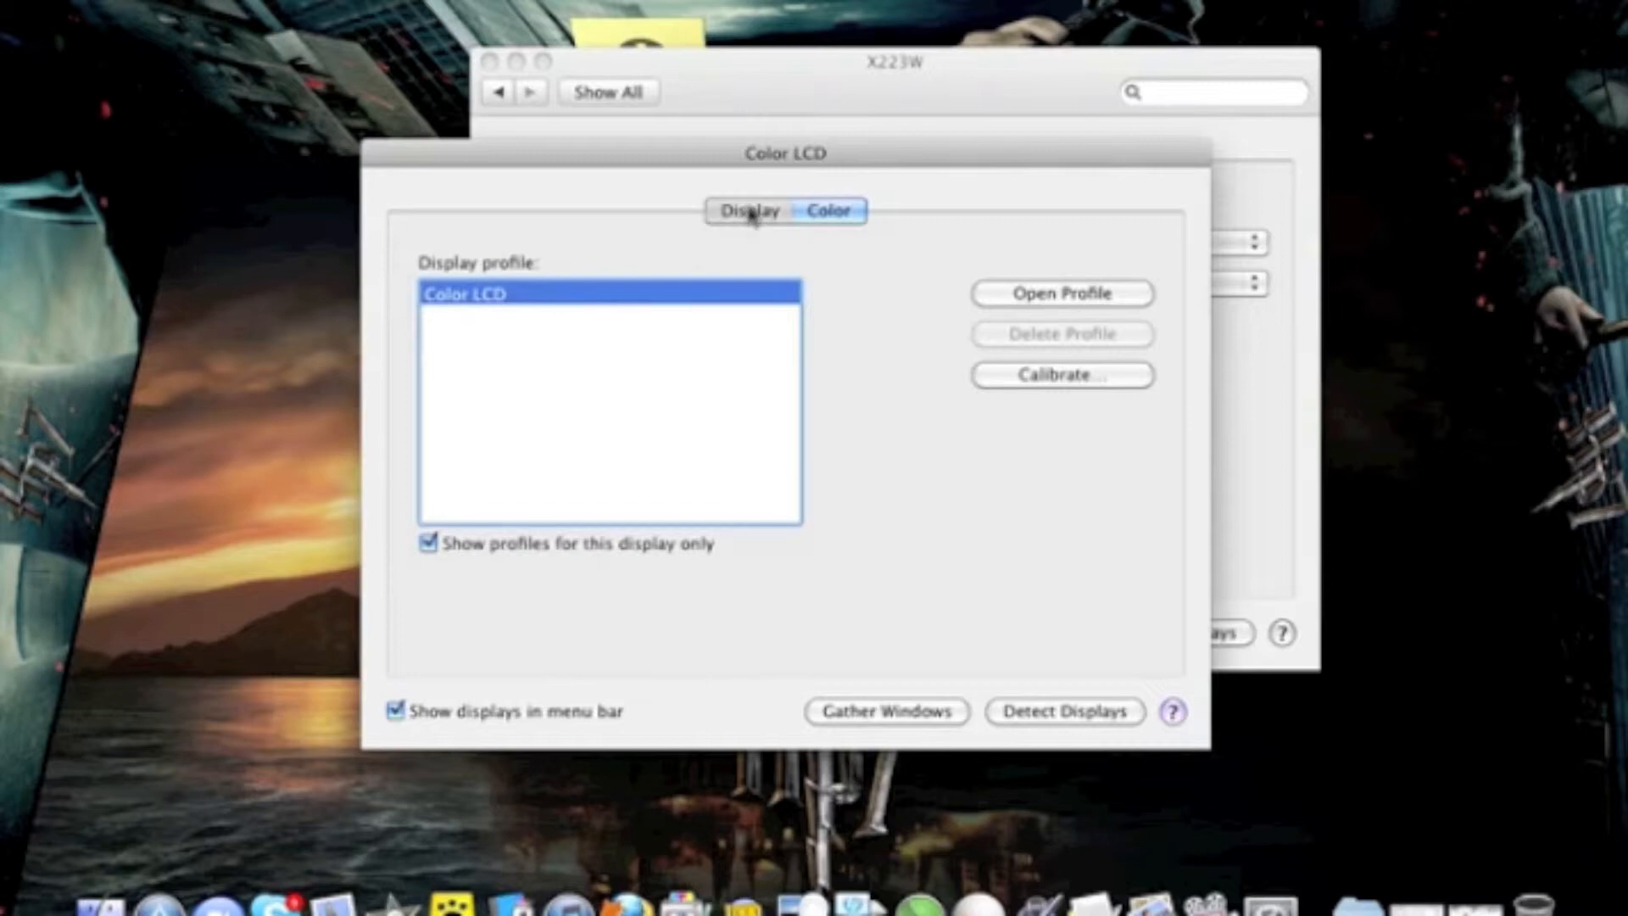
pyautogui.click(748, 210)
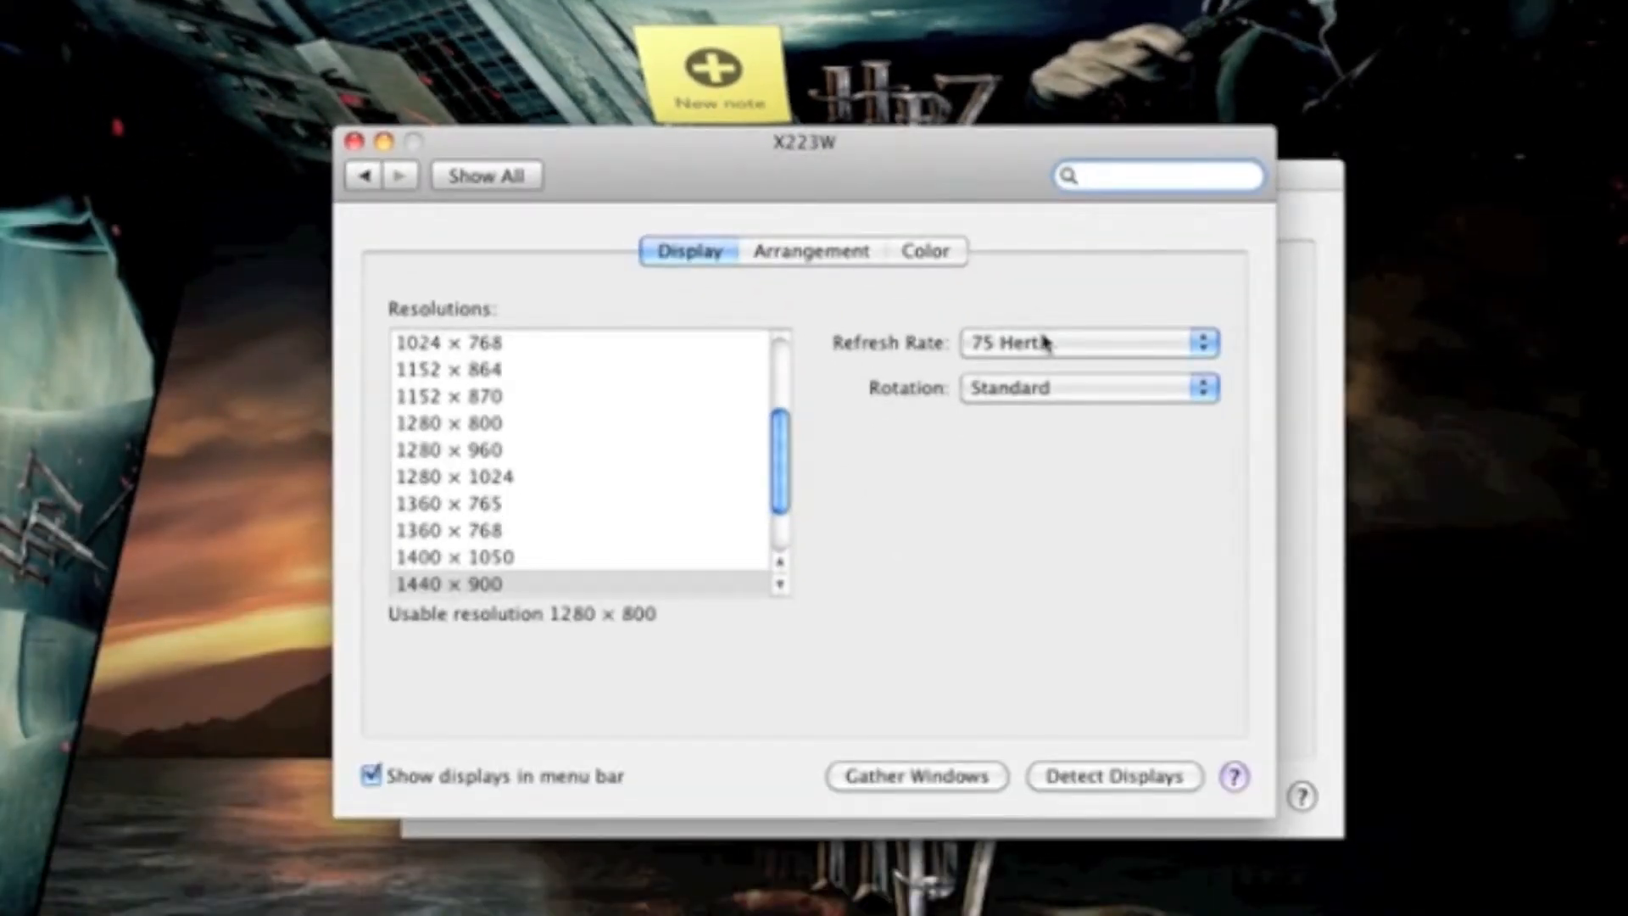
# Keep the X223W's refresh rate at 75 Hertz and its rotation at Standard.
pyautogui.click(1085, 341)
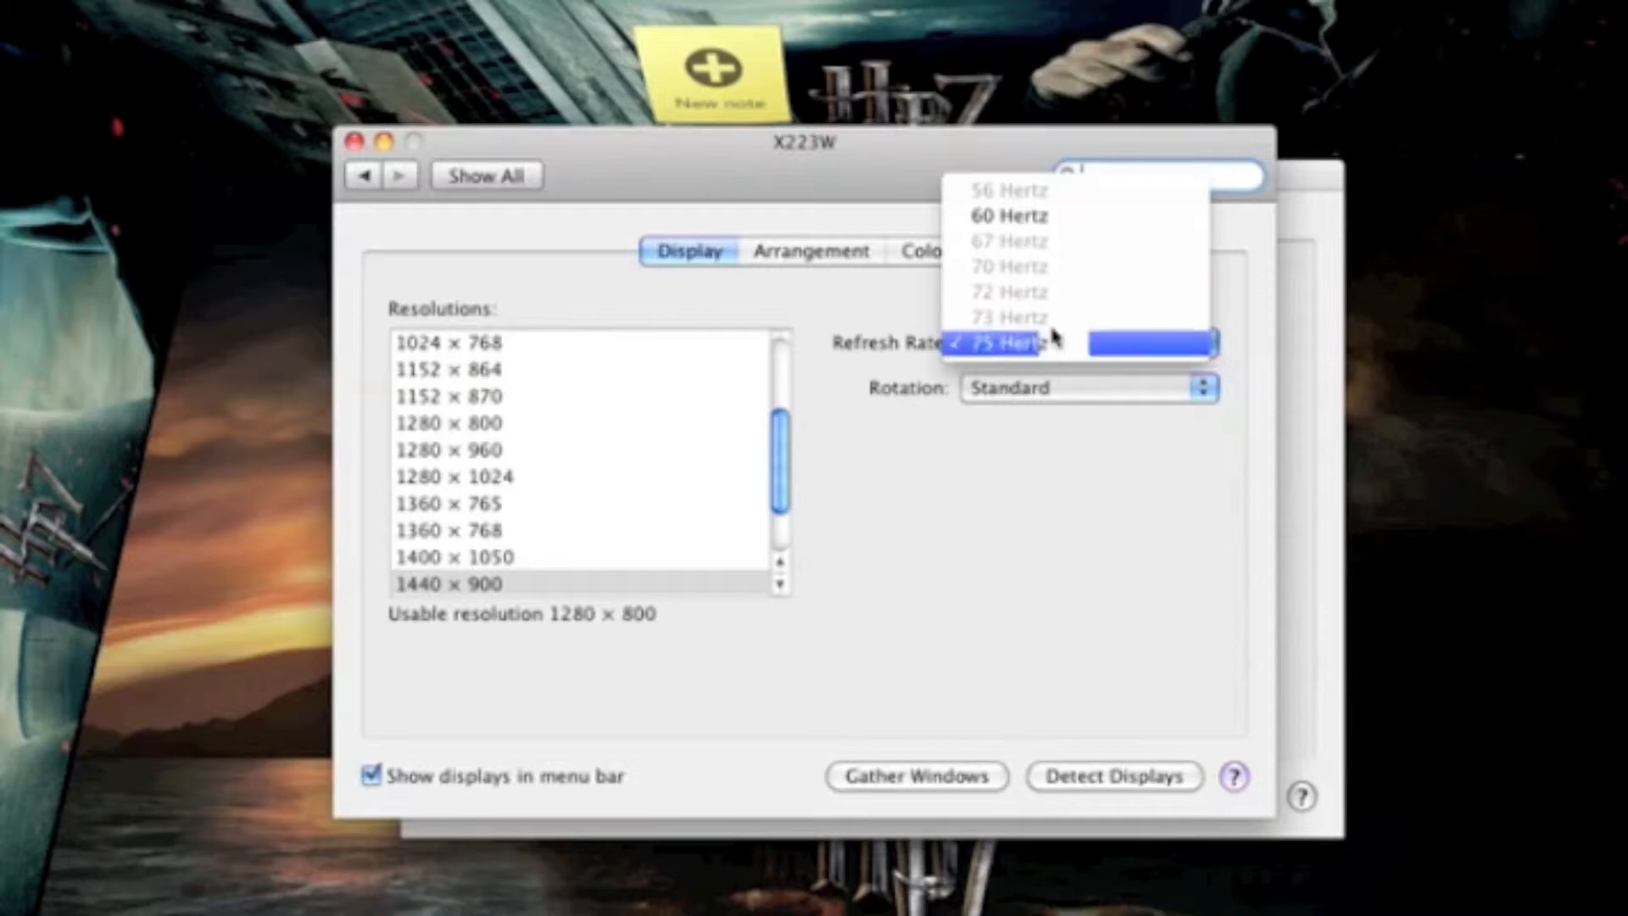
pyautogui.click(1005, 342)
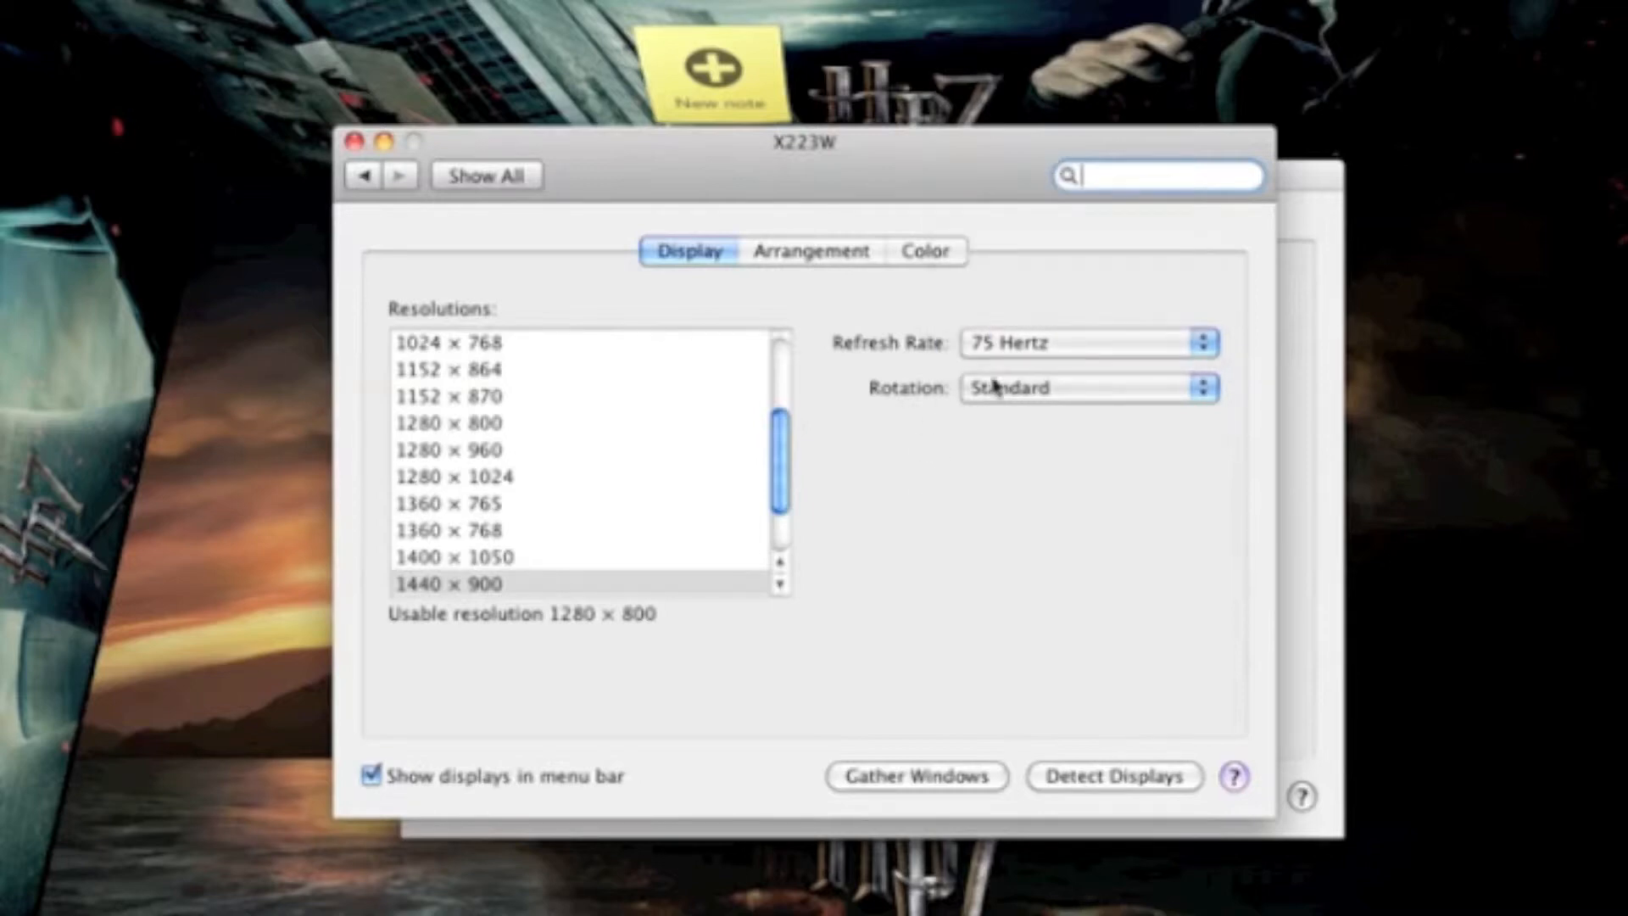
pyautogui.click(1087, 387)
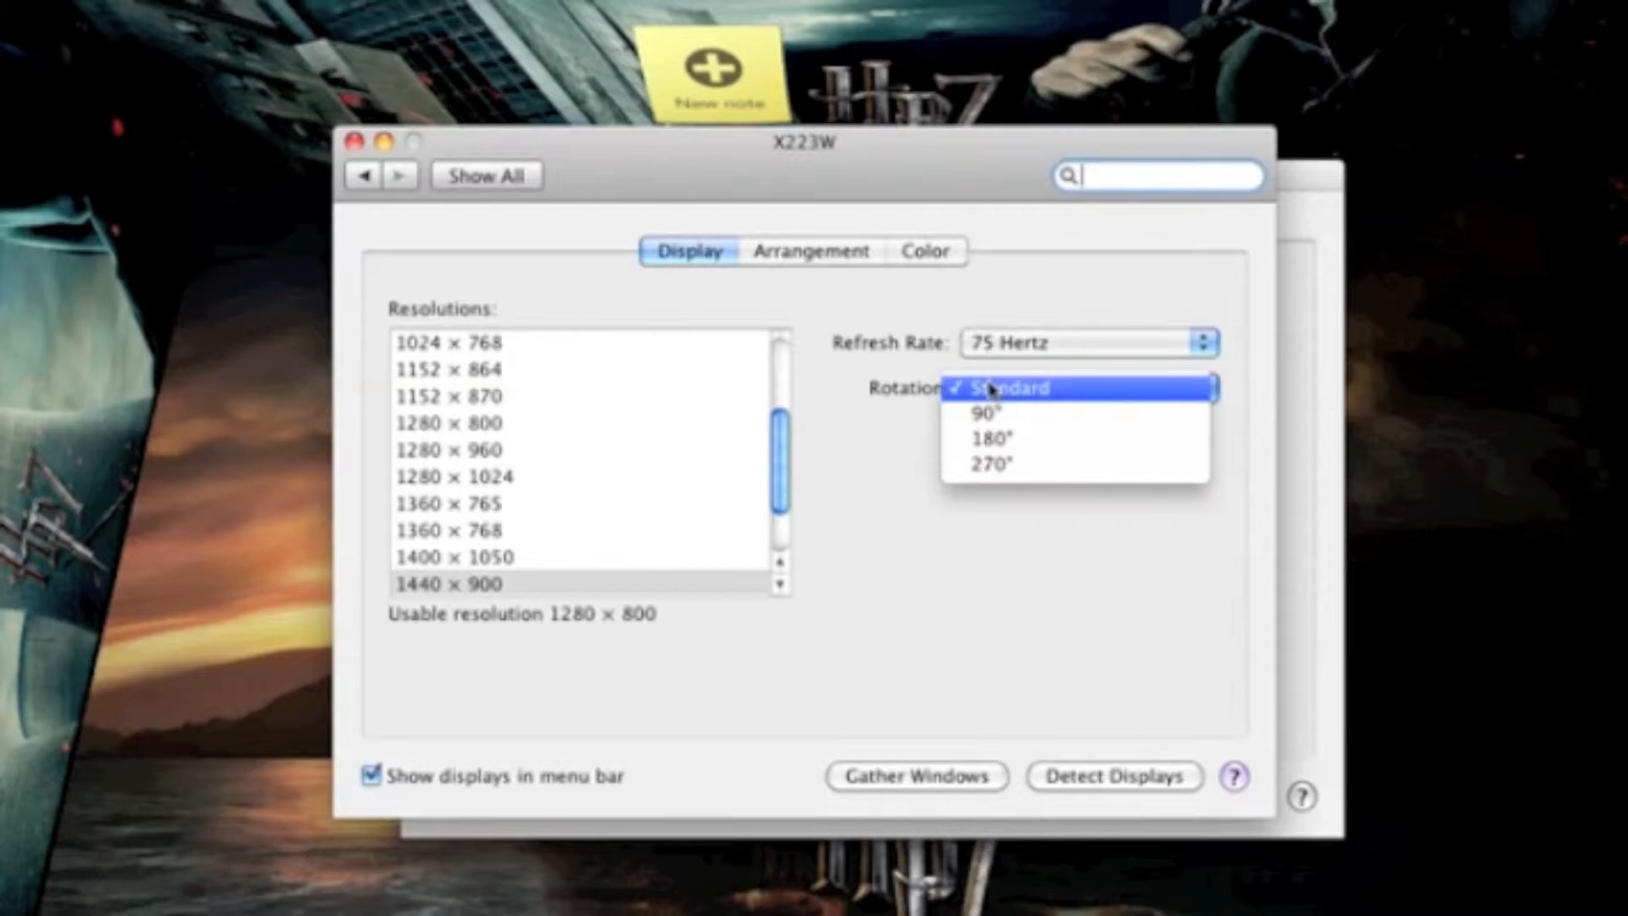
pyautogui.moveTo(1007, 414)
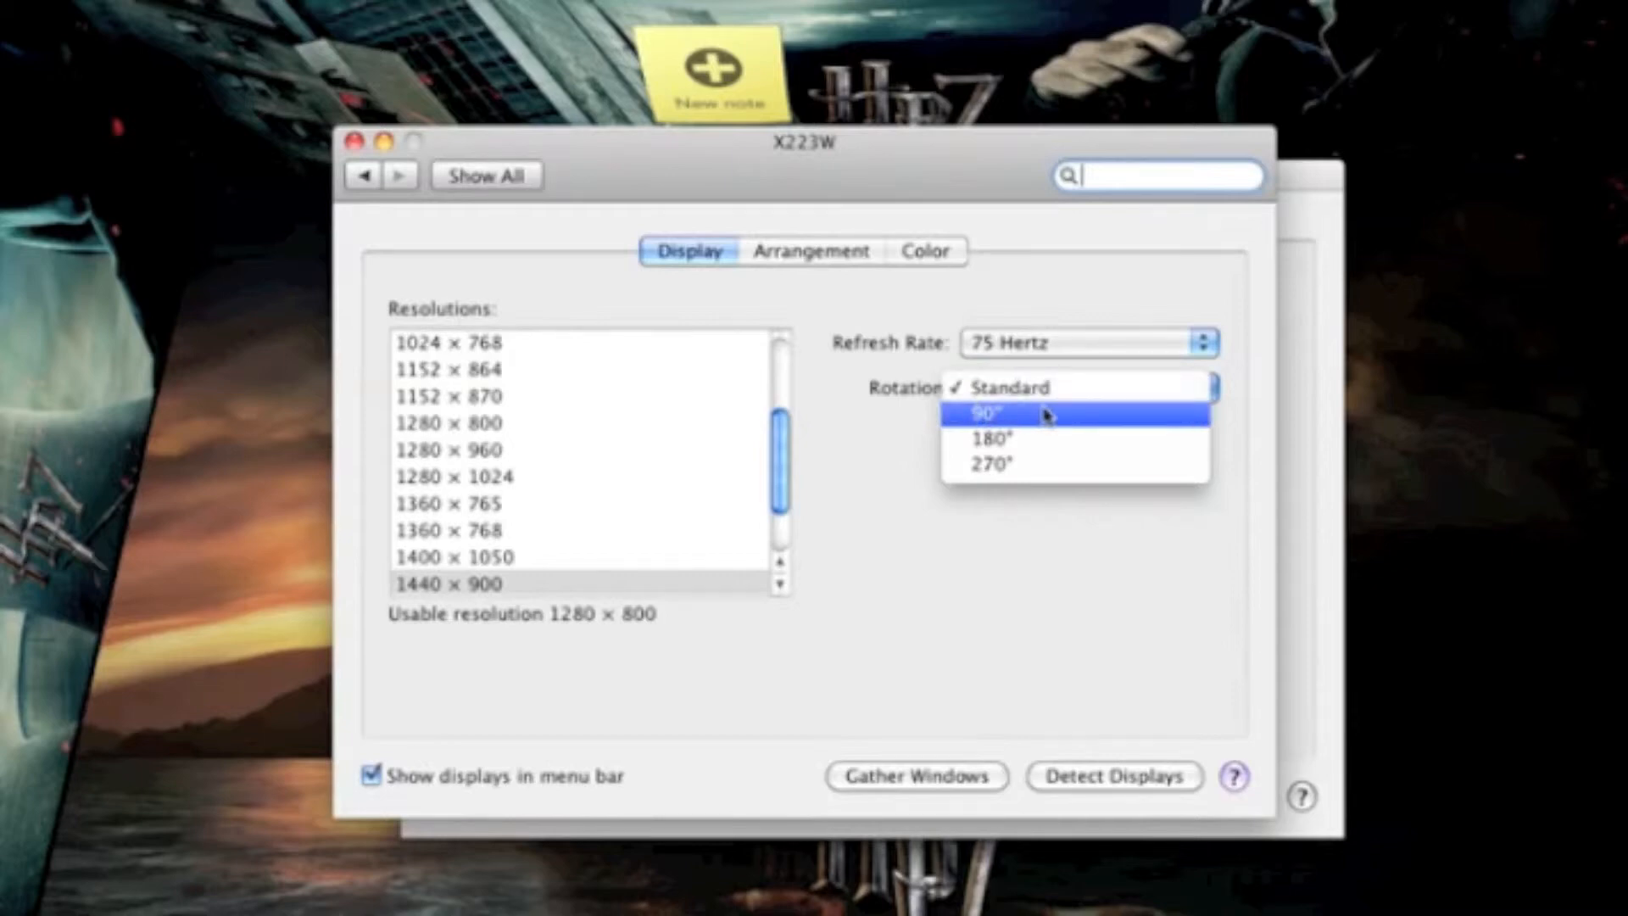
pyautogui.moveTo(1045, 439)
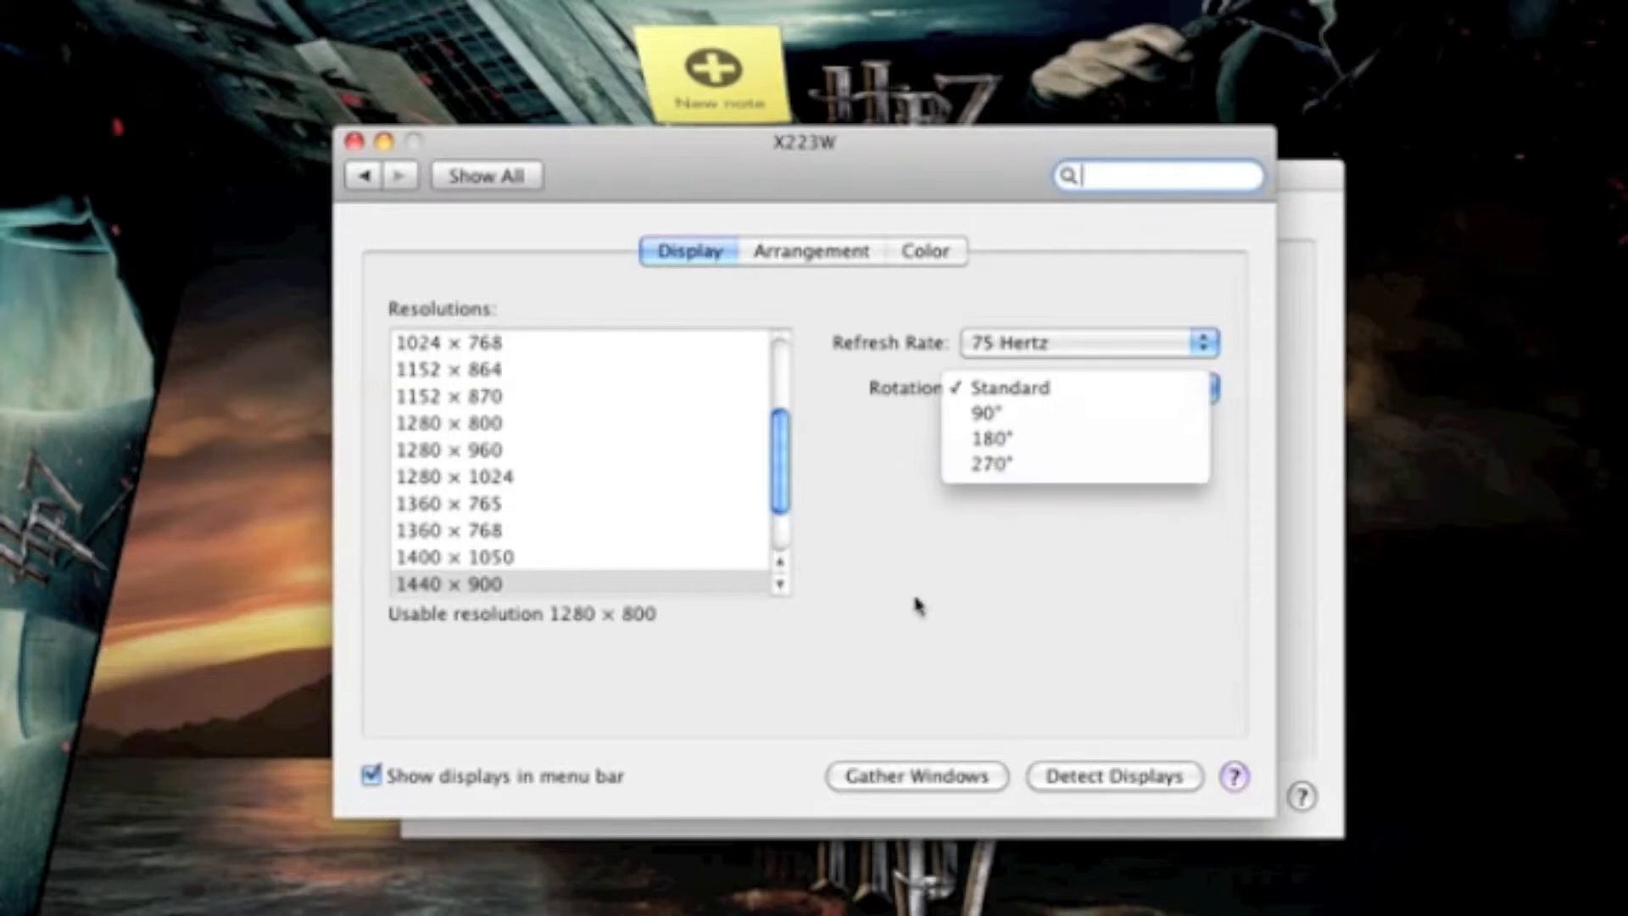
pyautogui.click(1005, 387)
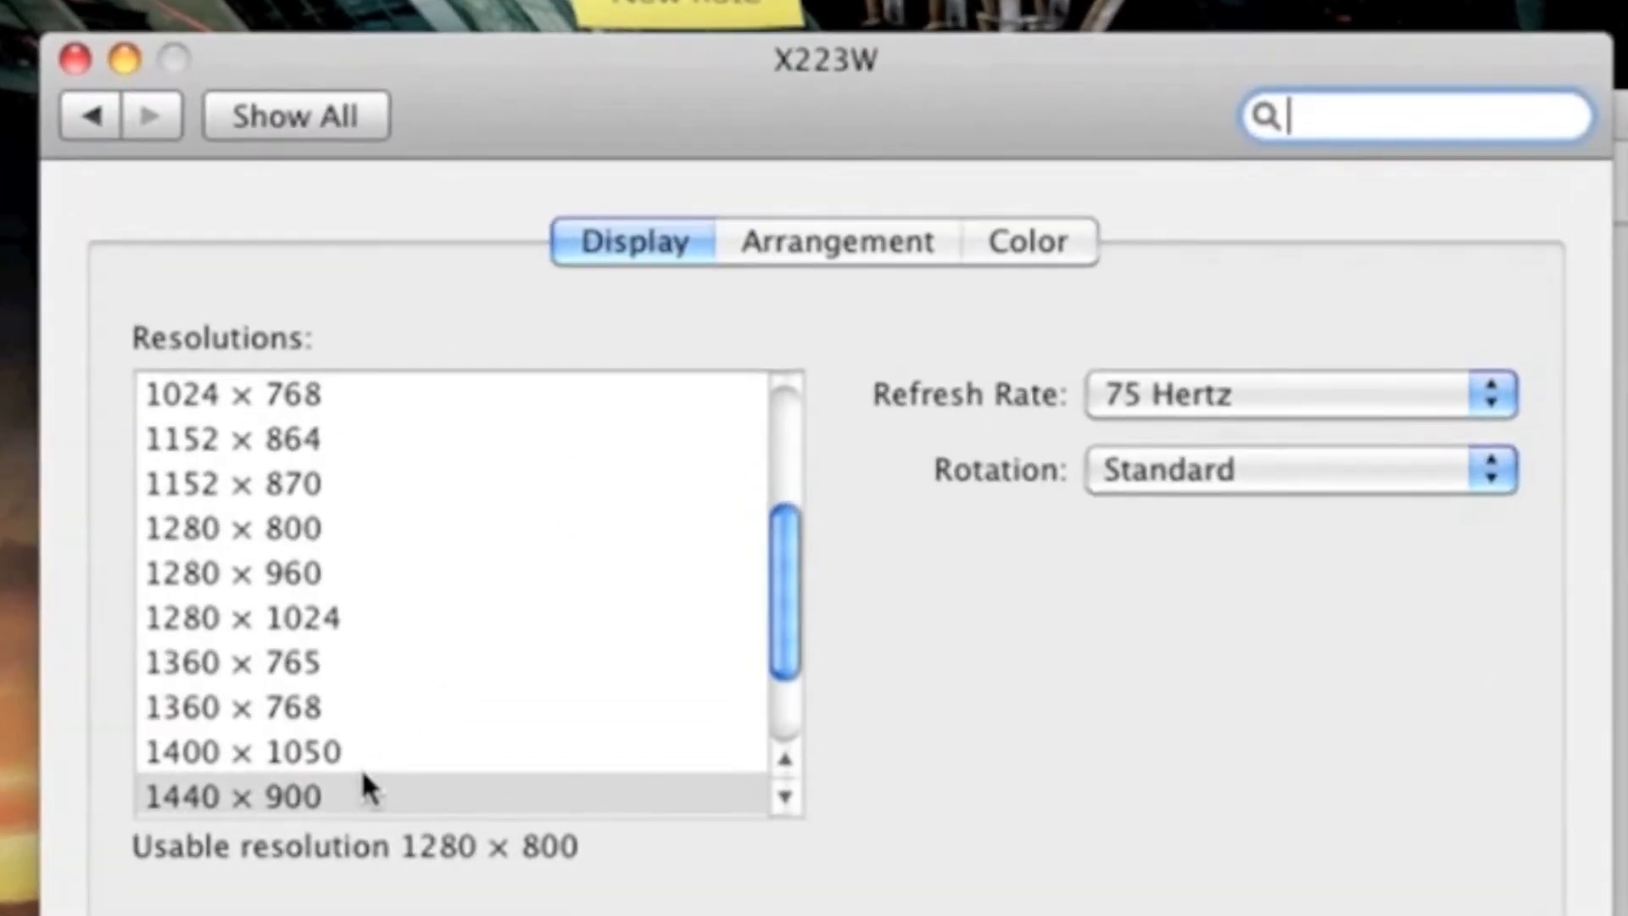
pyautogui.scroll(-3)
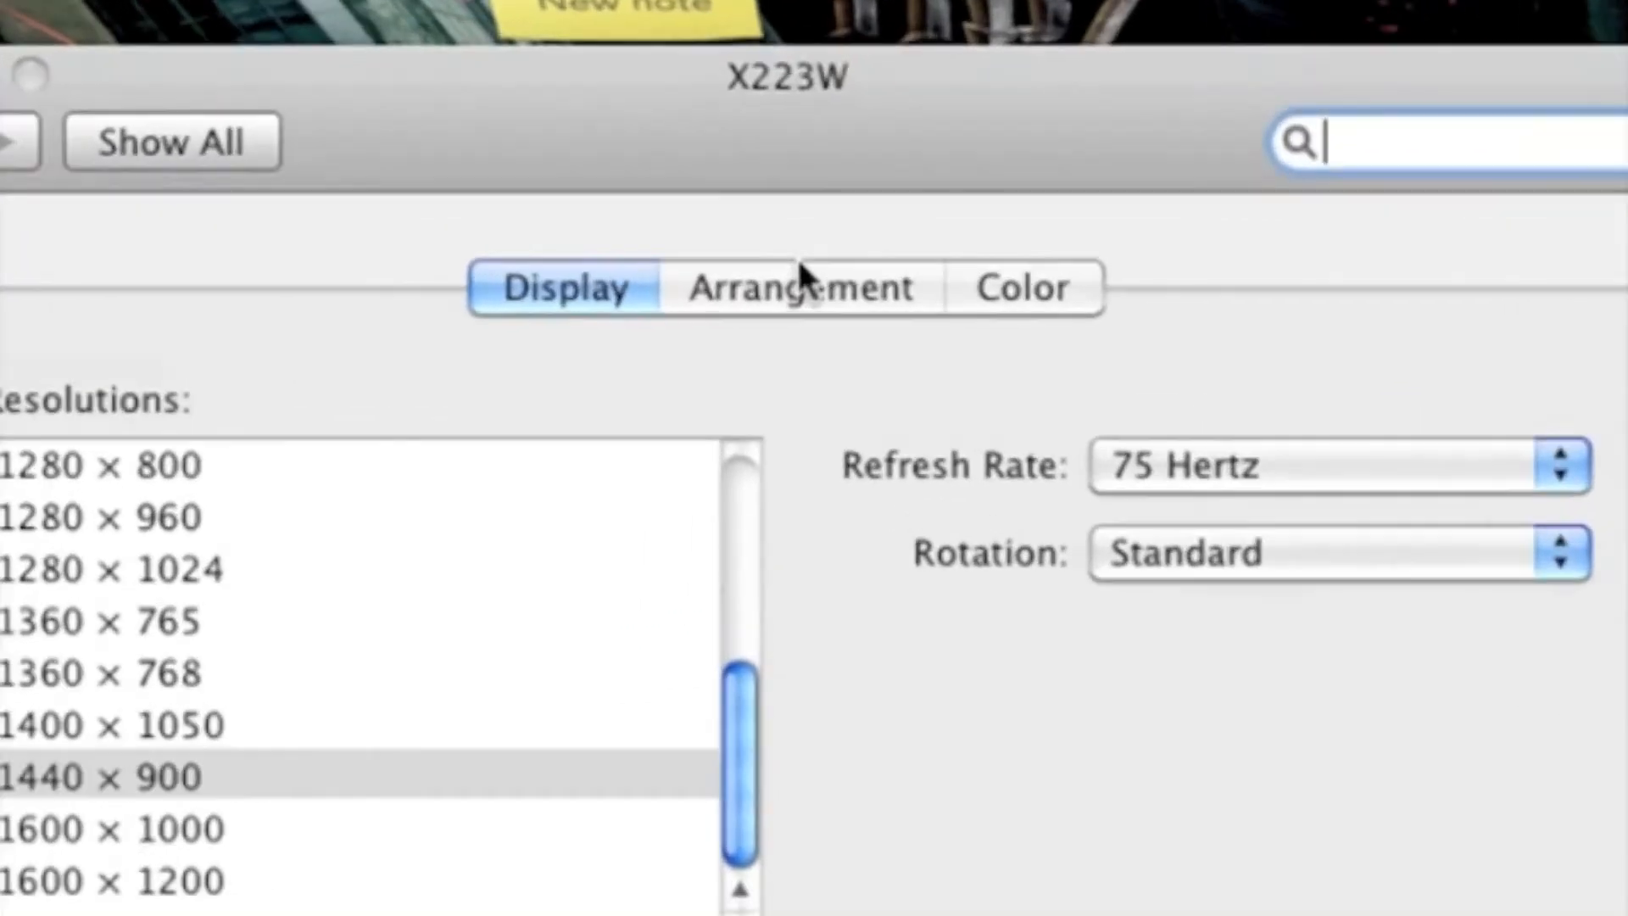
# Show the X223W's Arrangement settings and turn on Mirror Displays.
pyautogui.click(799, 288)
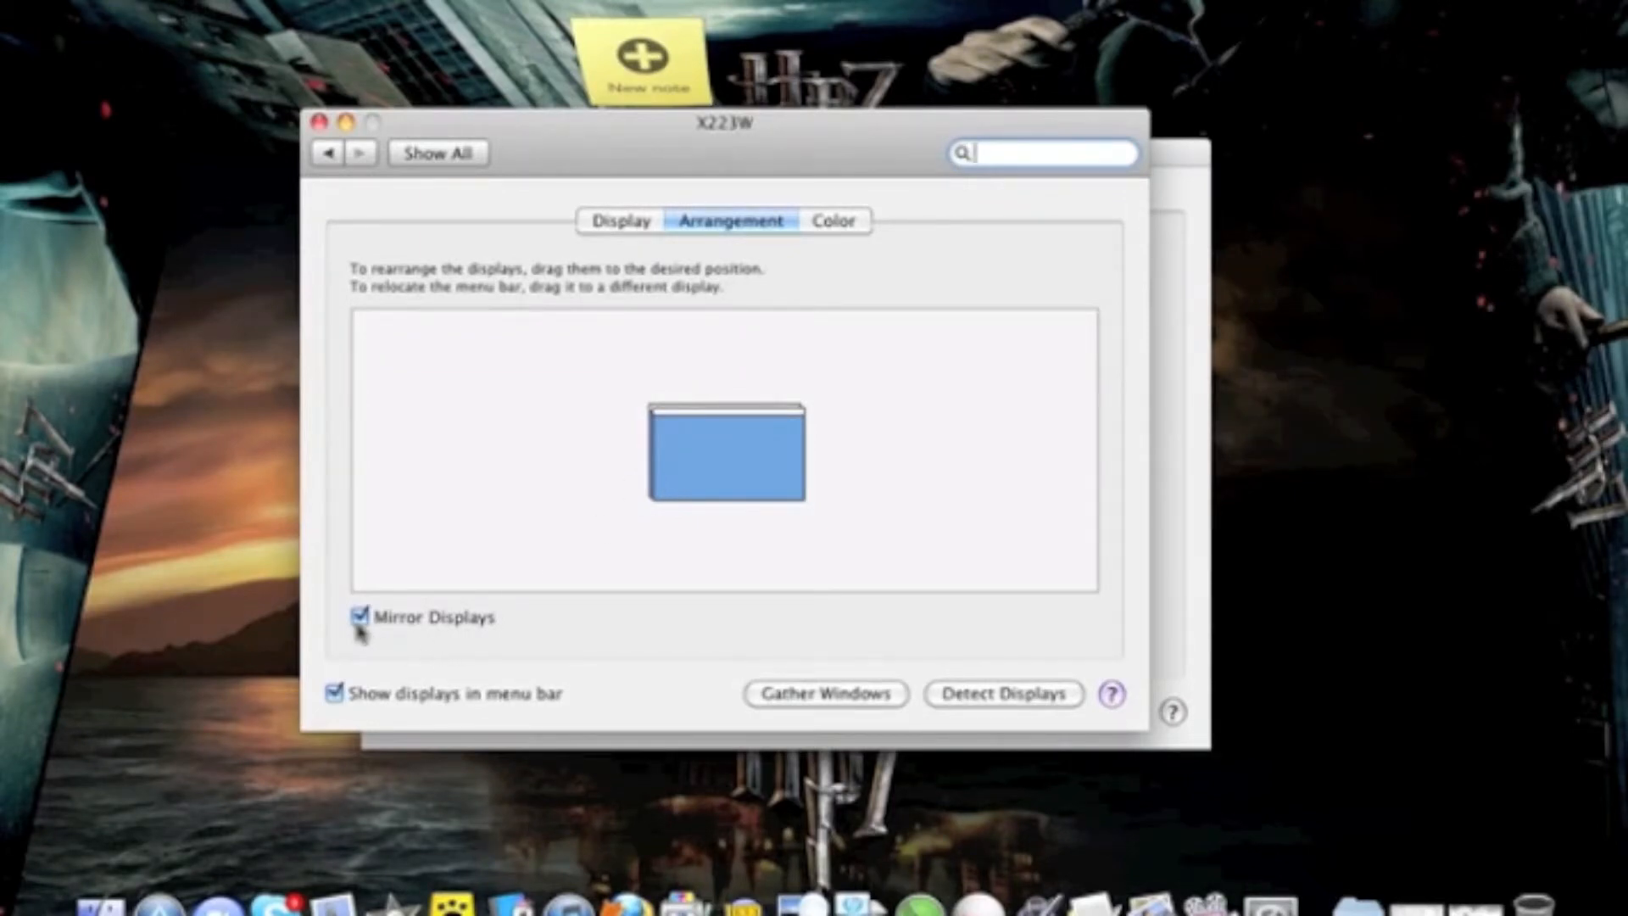
pyautogui.moveTo(724, 122); pyautogui.dragTo(763, 70)
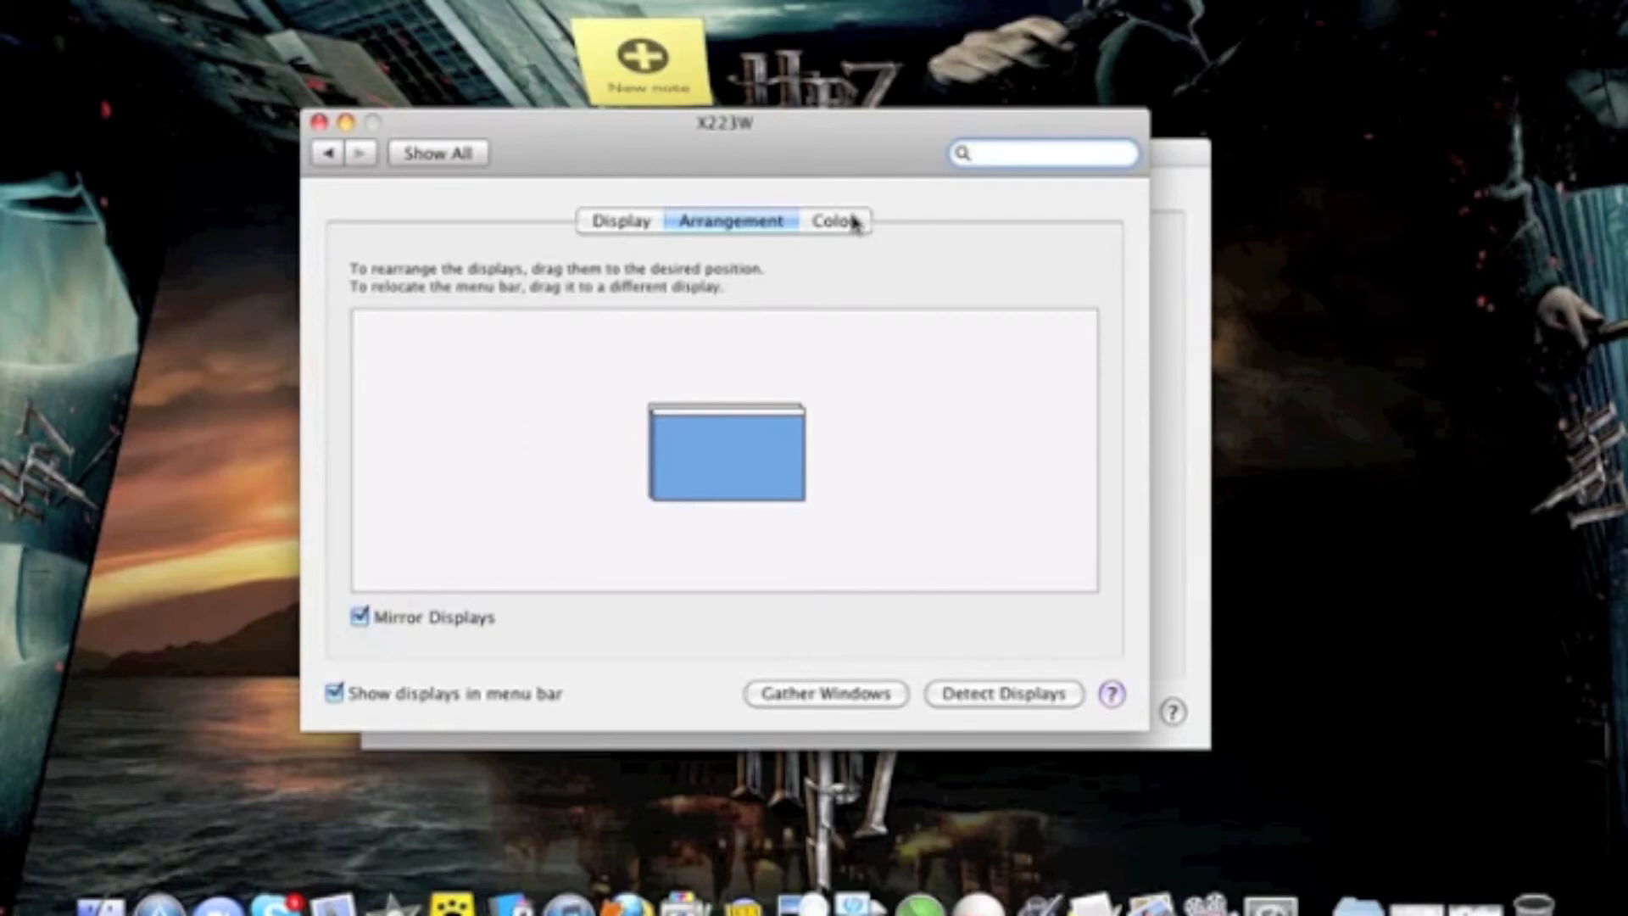
# Show the X223W's Color settings listing its own display profile.
pyautogui.click(834, 221)
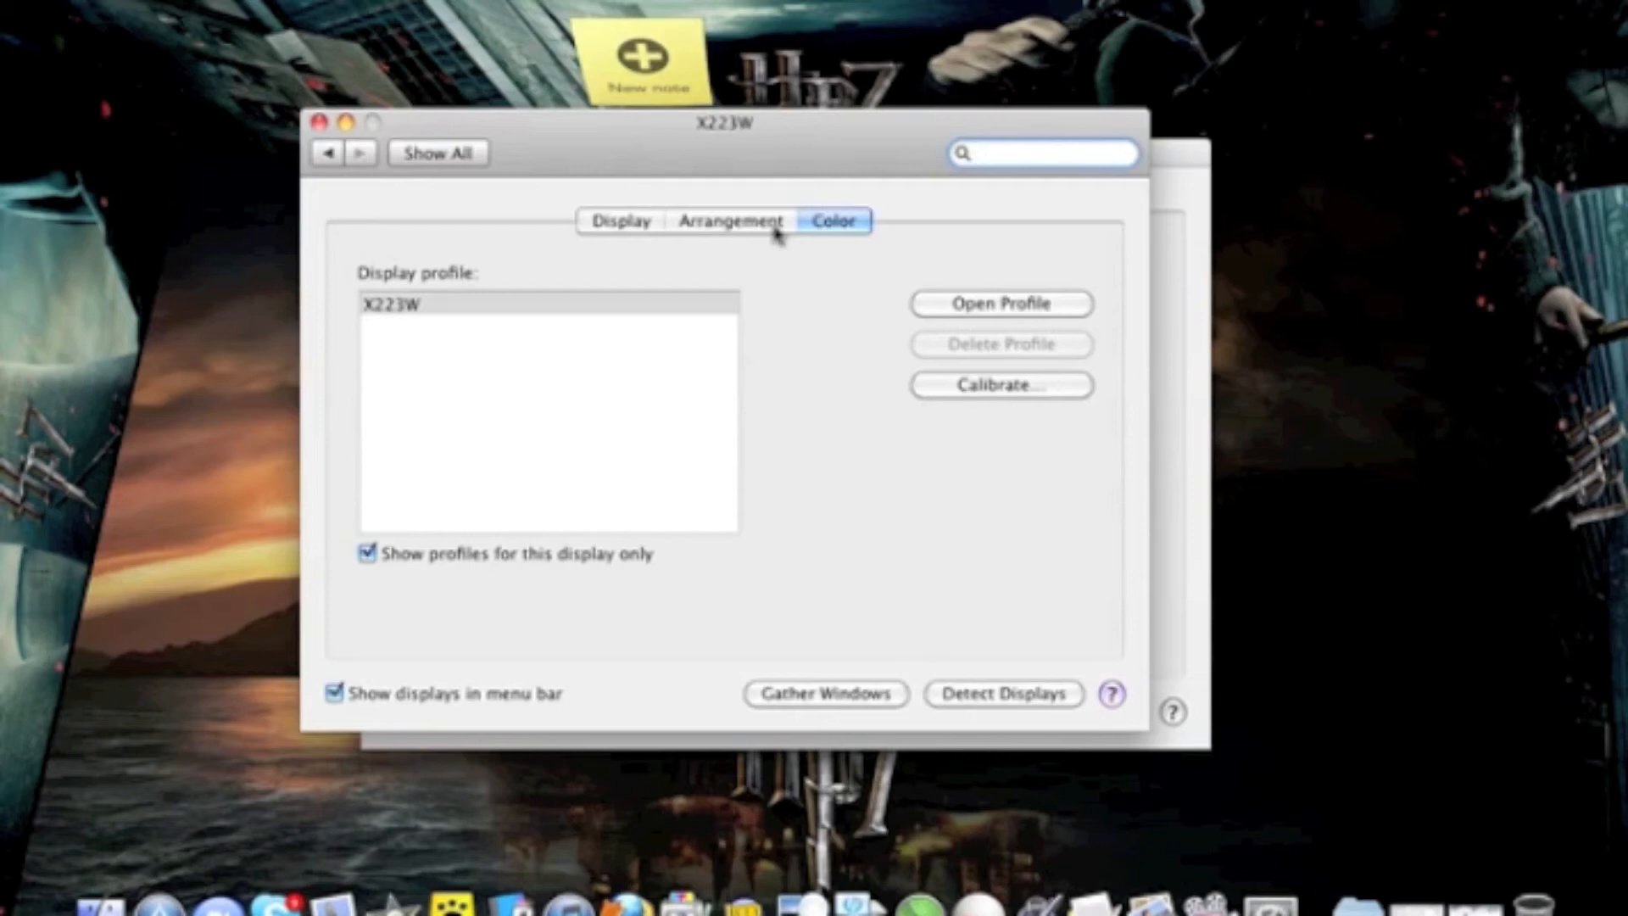
pyautogui.click(1043, 152)
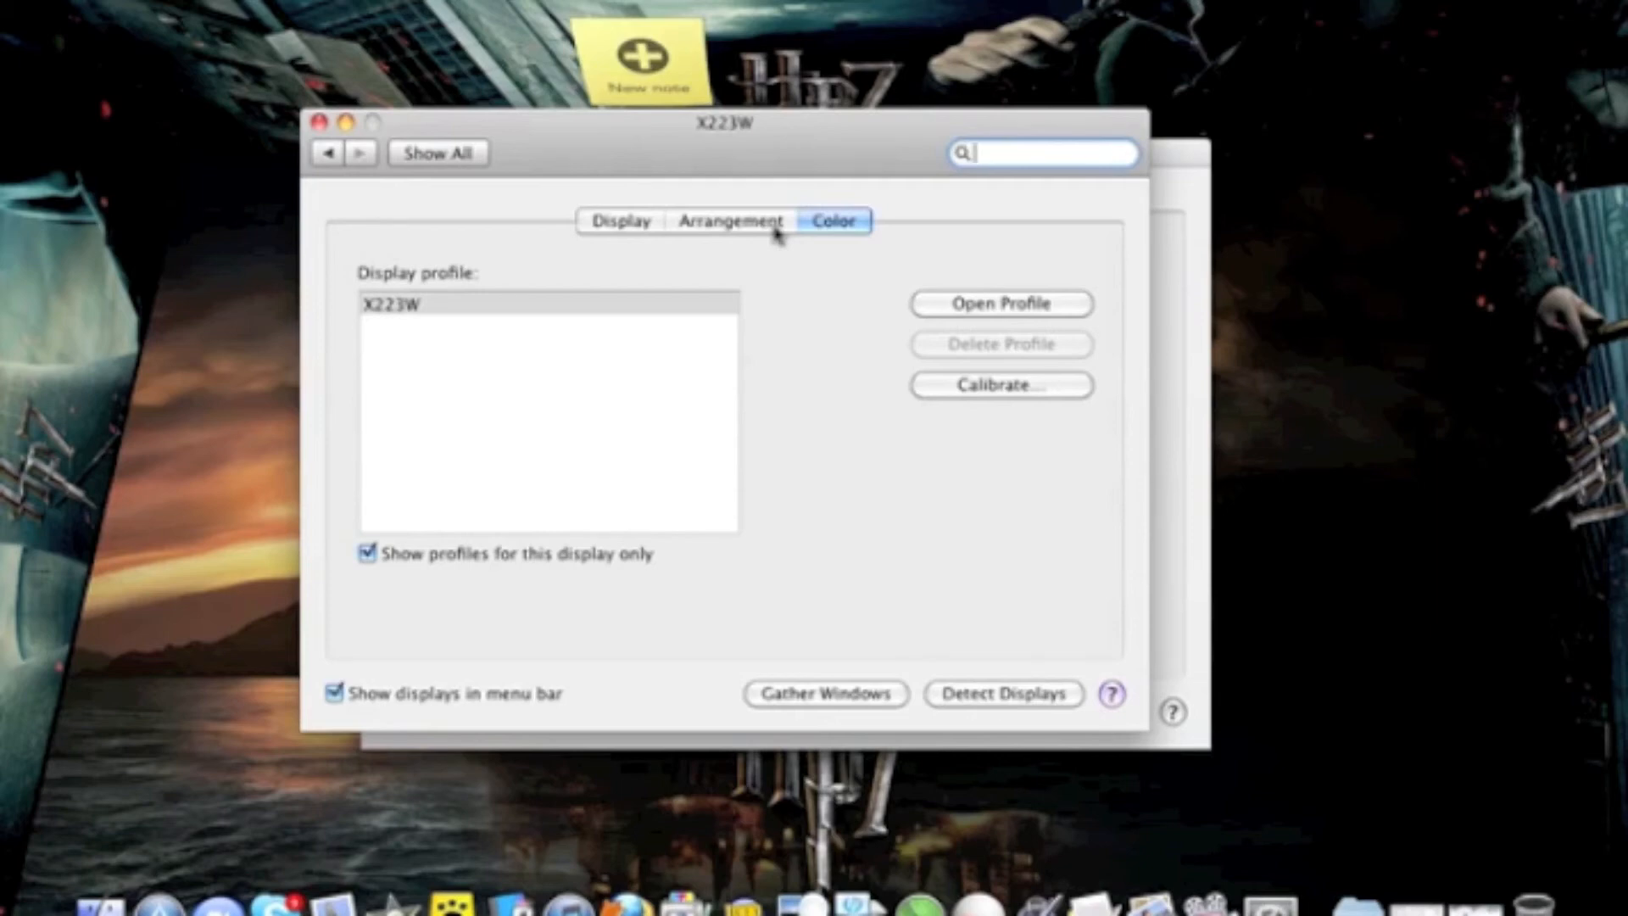
pyautogui.moveTo(332, 173)
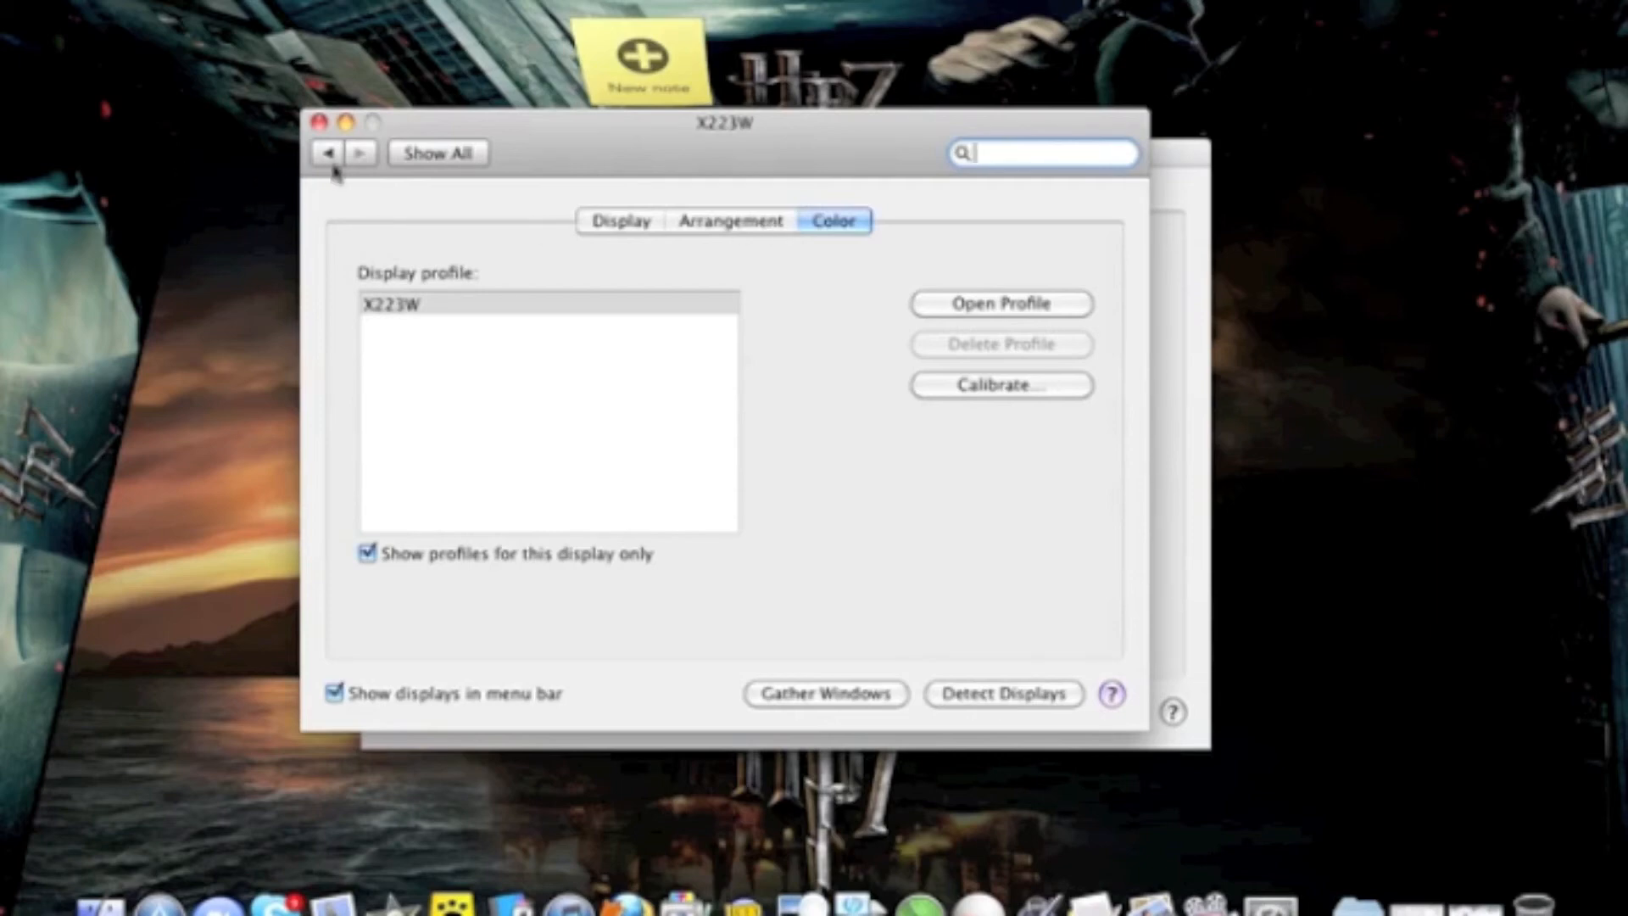